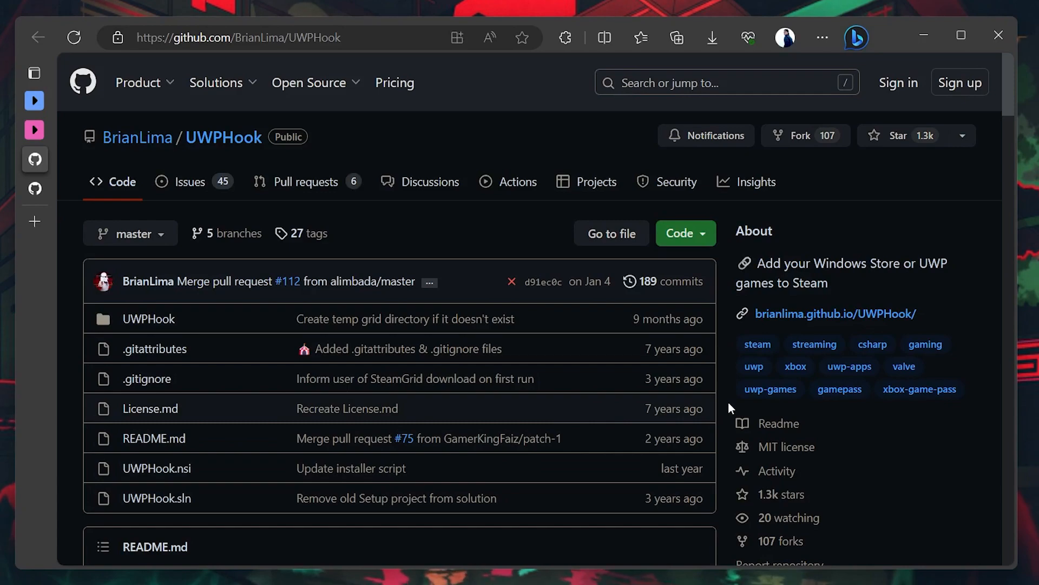
Download UWPHook.exe from the GitHub 2.13.0 release page
scroll("down", 3)
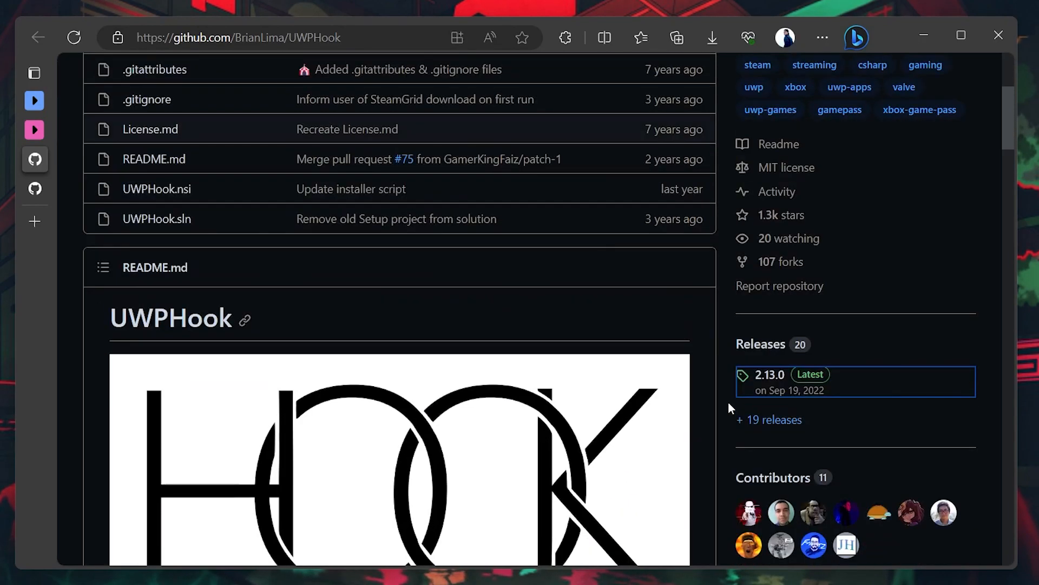
scroll("down", 3)
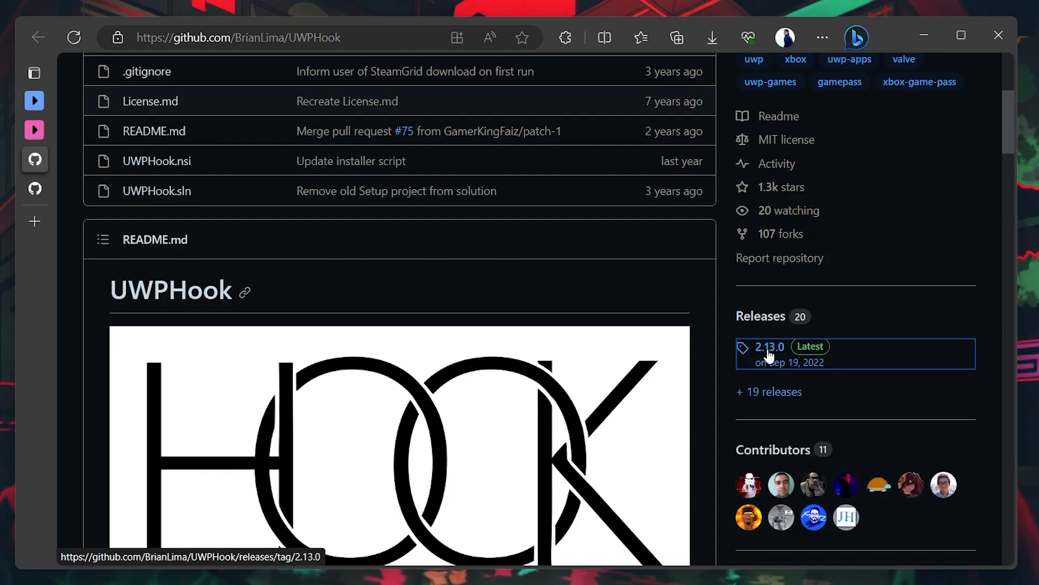
left_click(768, 346)
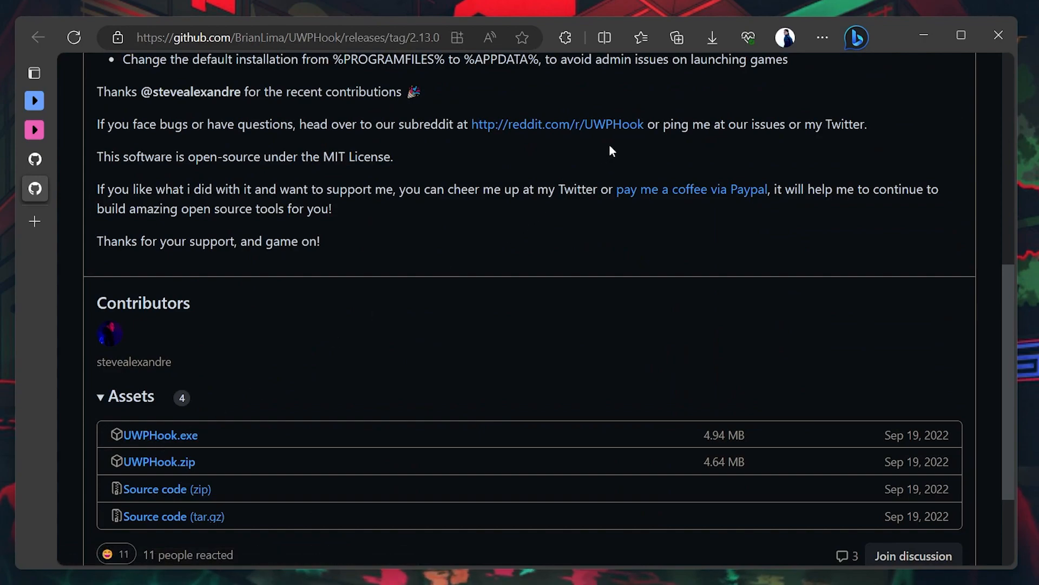
left_click(711, 38)
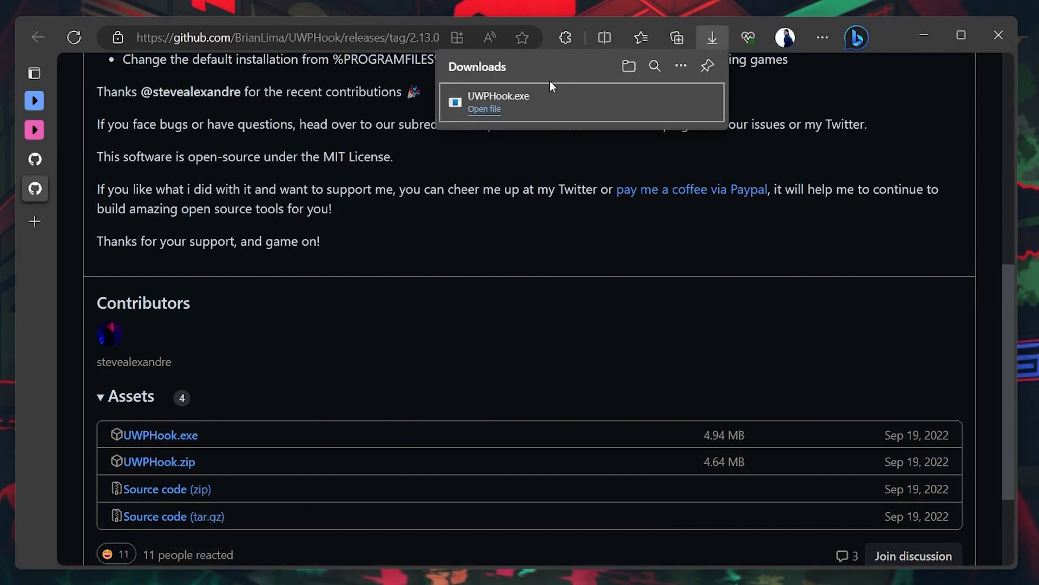
mouse_move(436, 198)
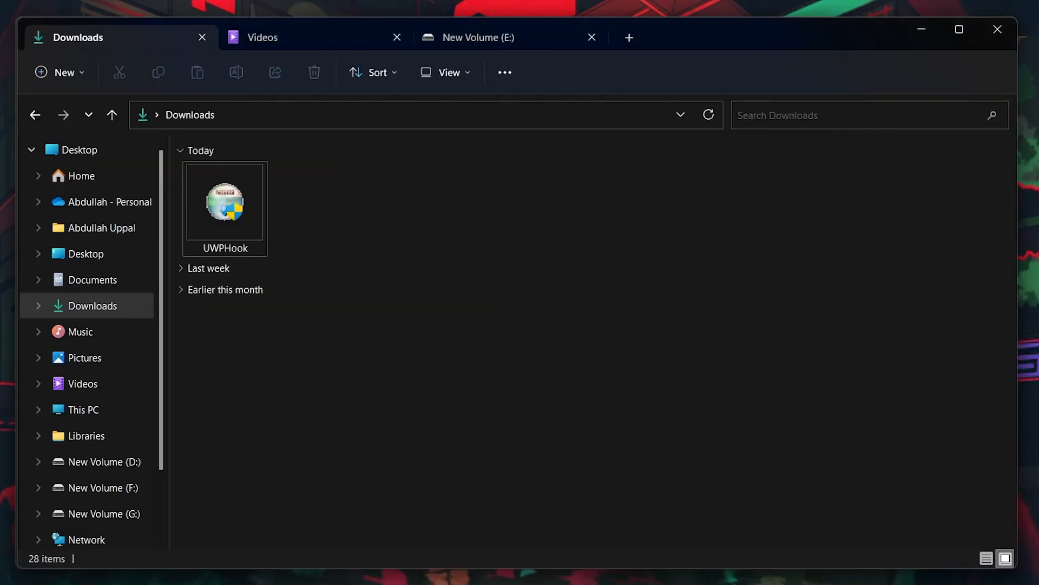
Run UWPHook.exe, accept the license and install with the default Start Menu folder
left_click(225, 207)
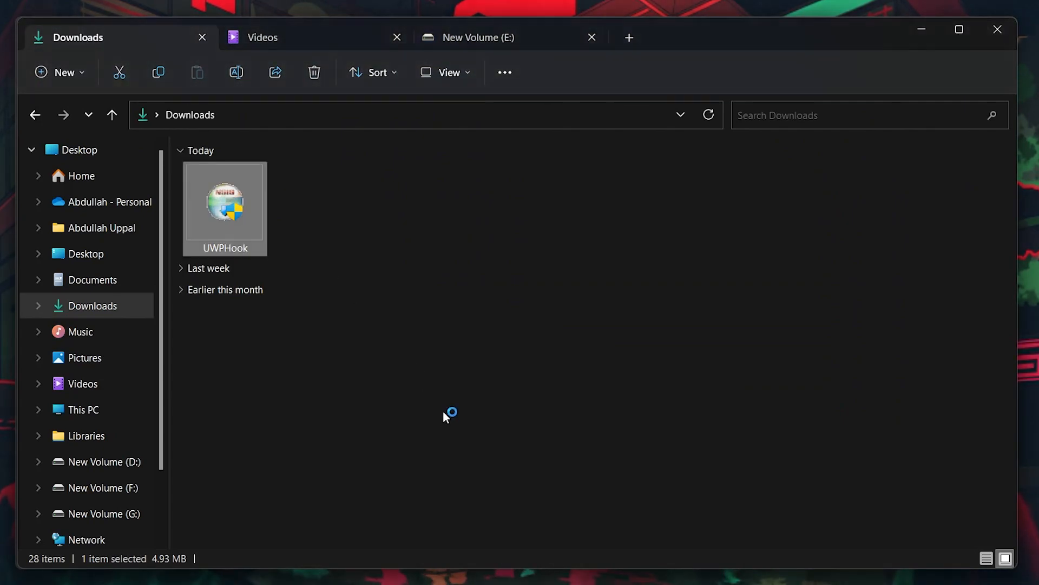
double_click(224, 201)
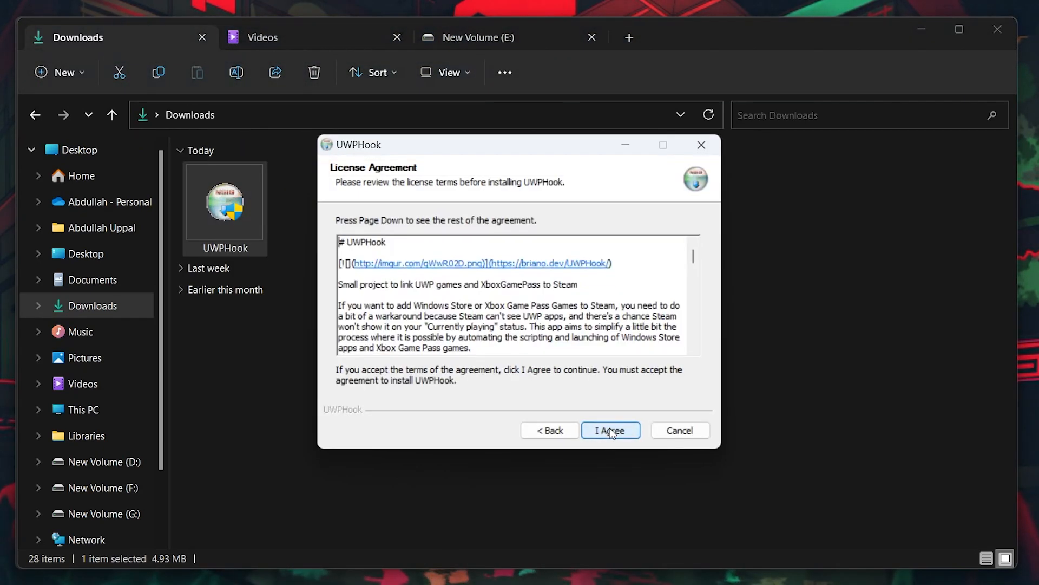
left_click(611, 429)
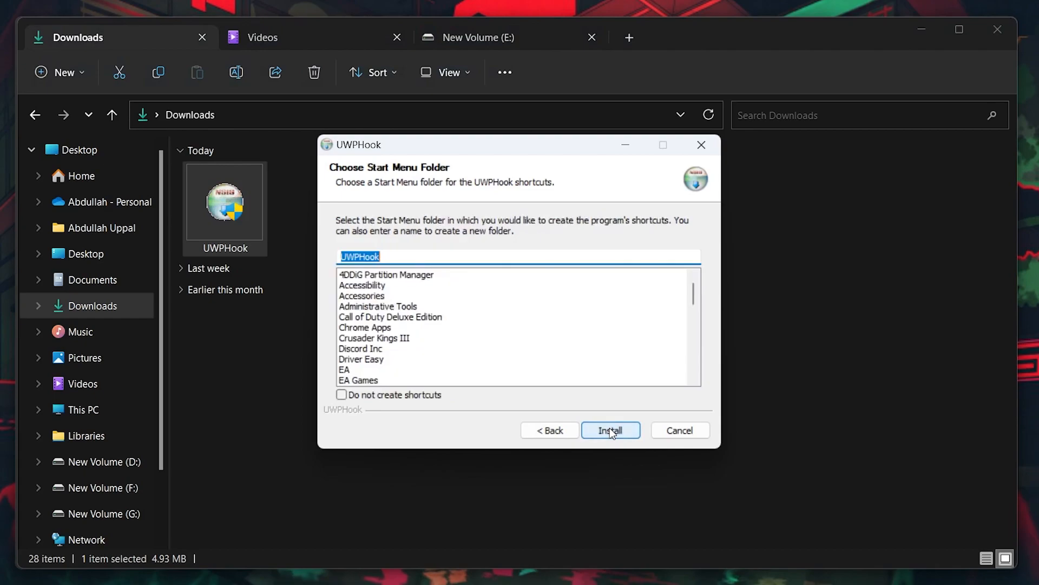
left_click(610, 429)
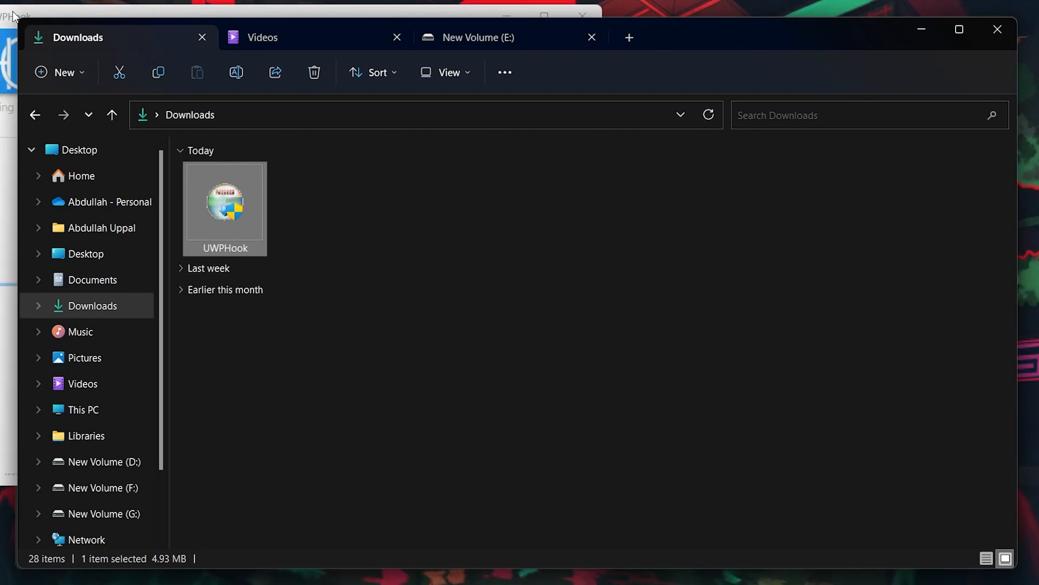
Launch the newly installed UWPHook and let its installed-apps list load
double_click(224, 204)
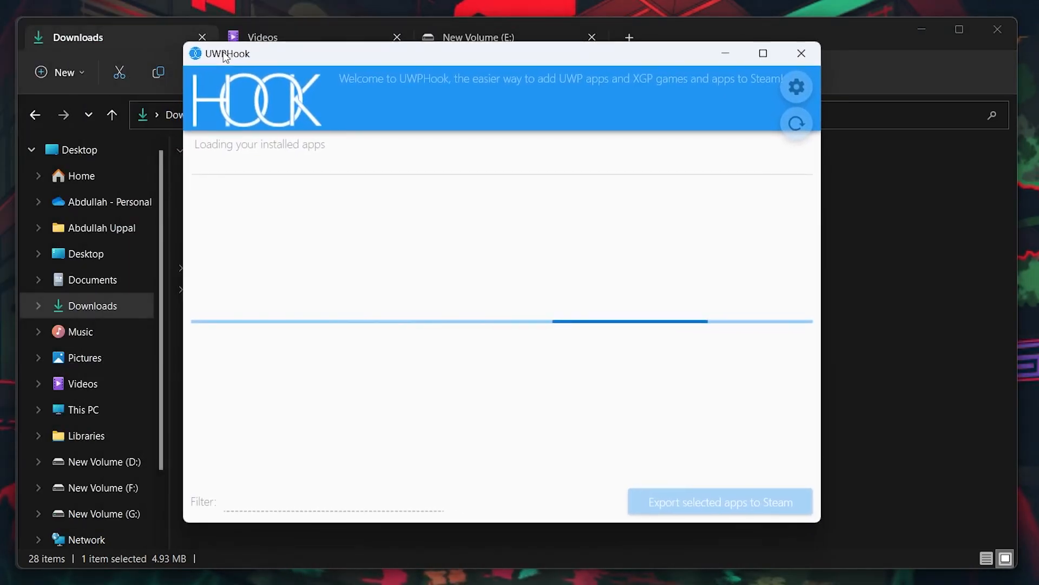
left_click_drag(225, 54, 244, 60)
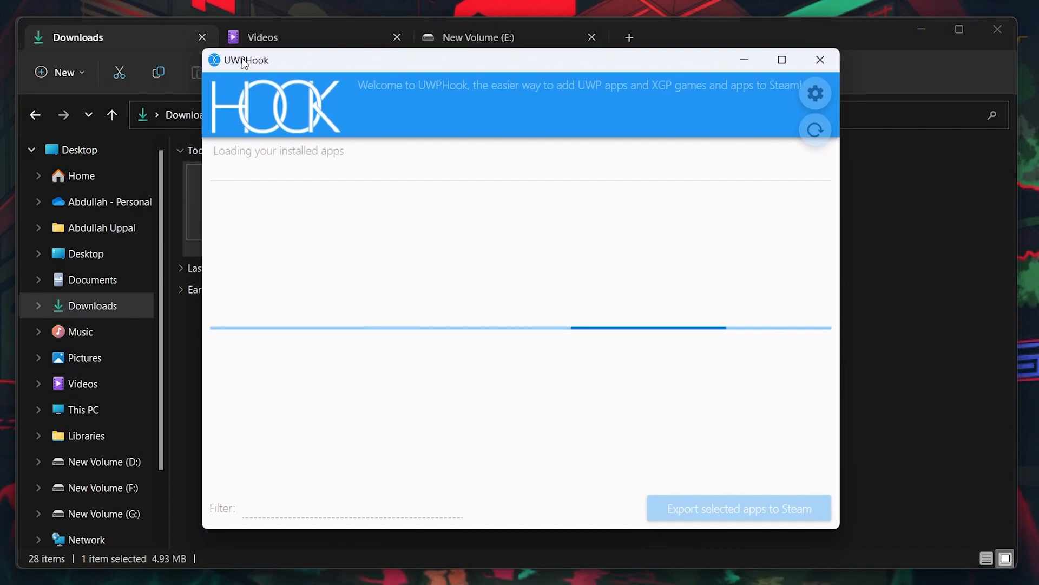
mouse_move(510, 298)
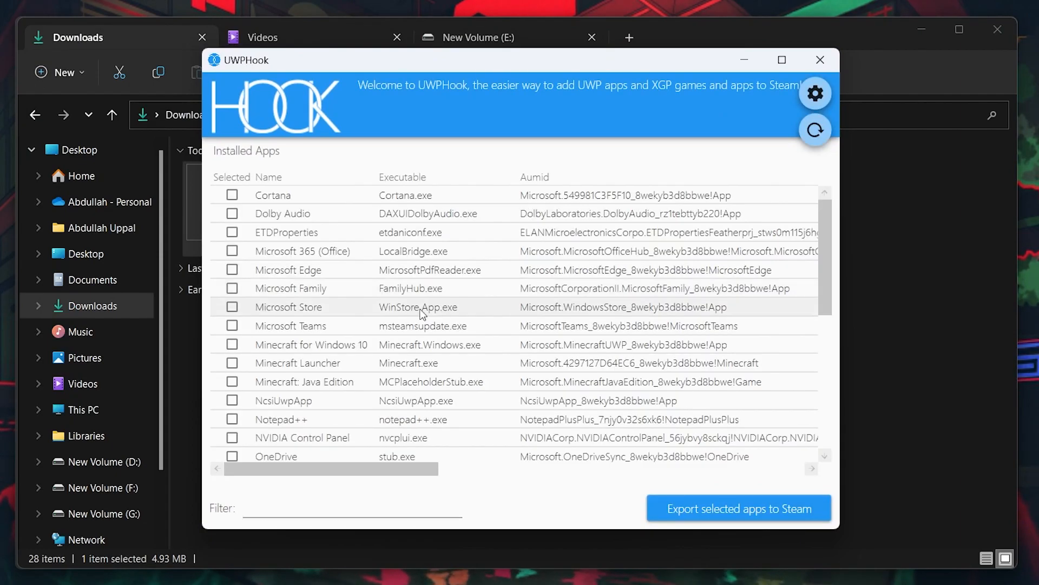
Mark Minecraft for Windows 10 and Minecraft Launcher and export them to Steam
left_click(231, 363)
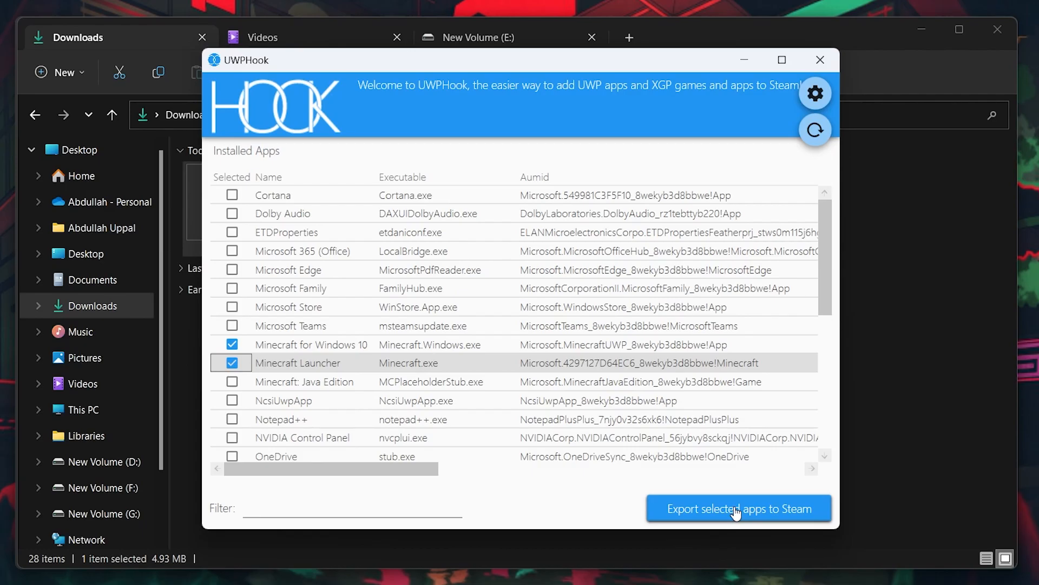
left_click(738, 507)
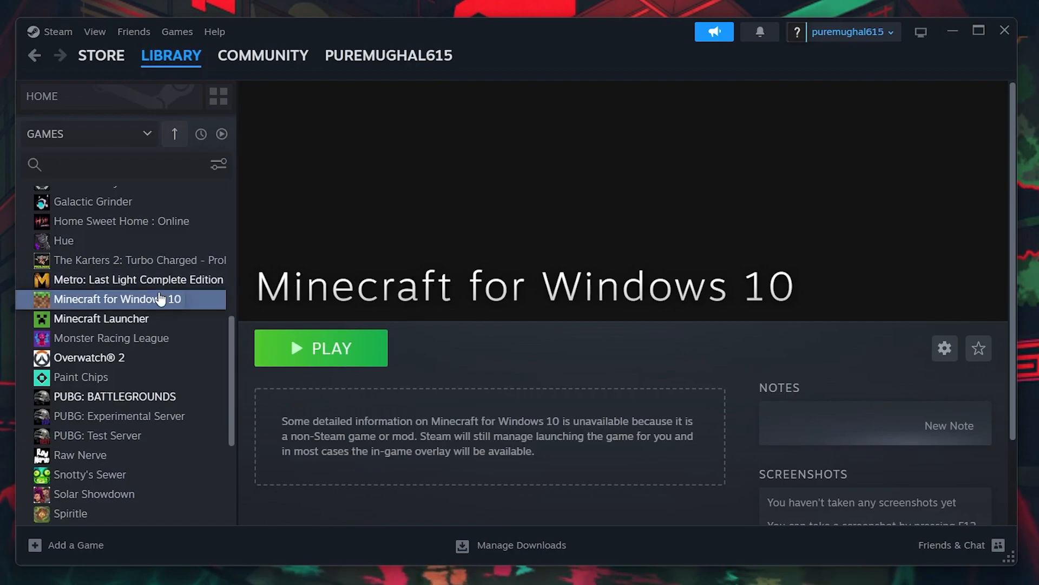
View Minecraft Launcher's library page confirming it was added as a non-Steam game
left_click(101, 318)
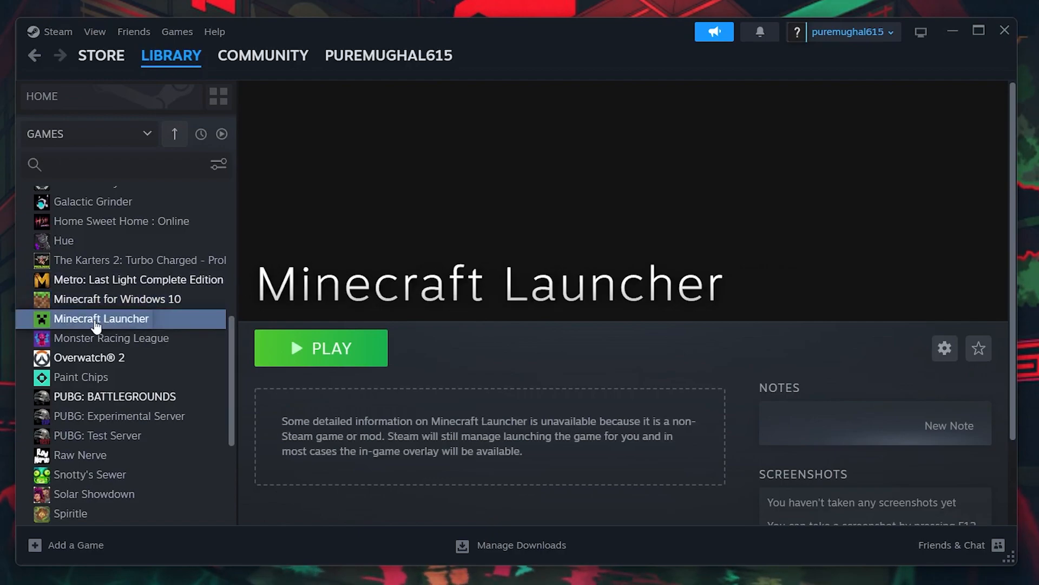